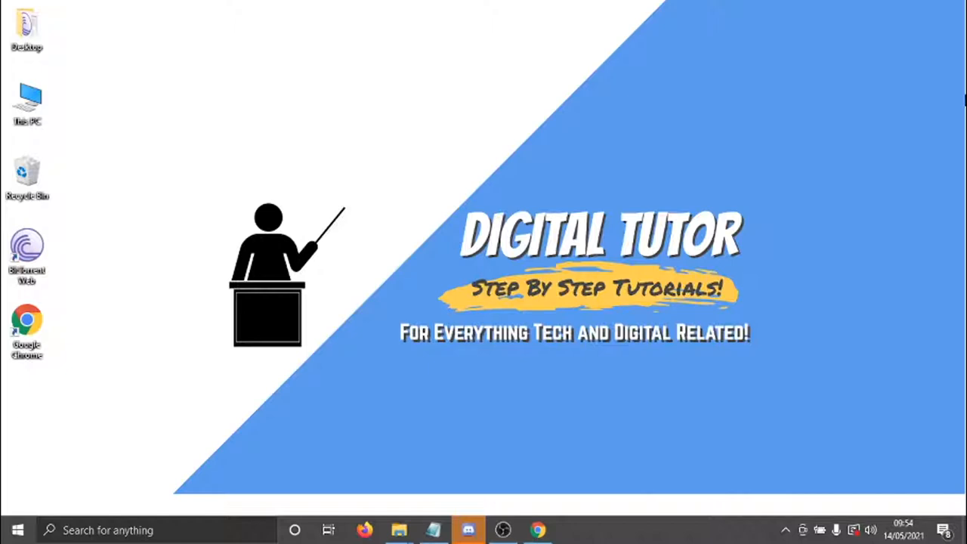
{"action": "mouse_move", "coordinate": [531, 502]}
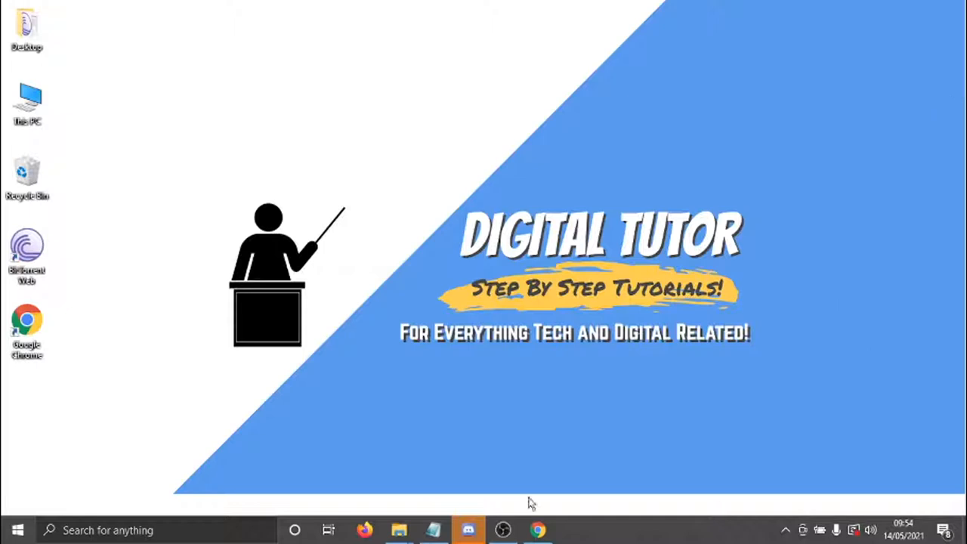
Launch Chrome, load netflix.com, and scroll to the Top 10 in the UK Today row.
{"action": "left_click", "coordinate": [537, 530]}
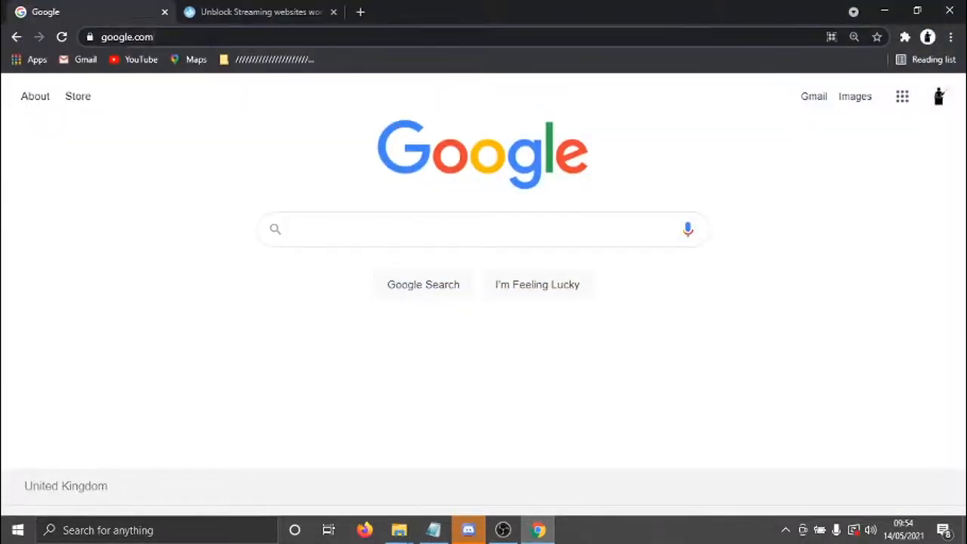
{"action": "left_click", "coordinate": [127, 37]}
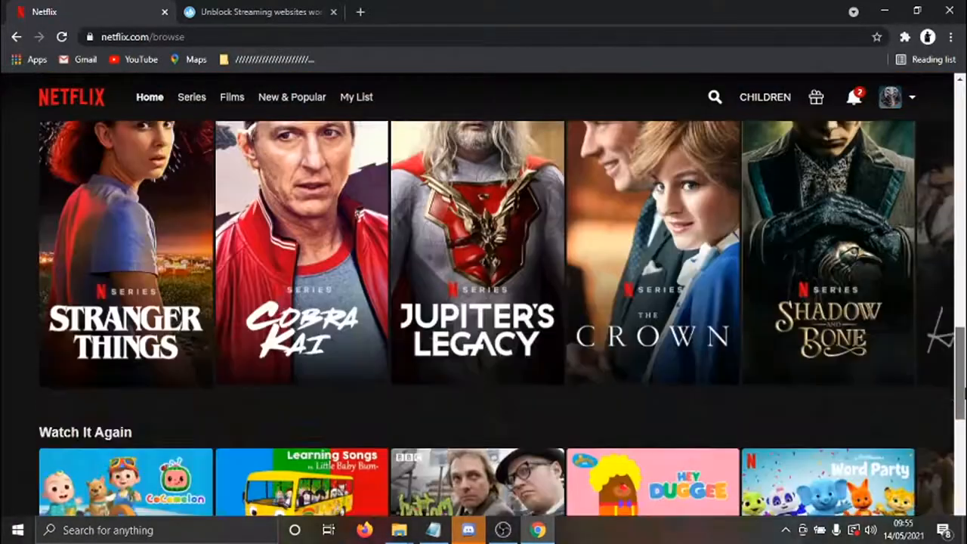
{"action": "scroll", "scroll_direction": "down", "scroll_amount": 3}
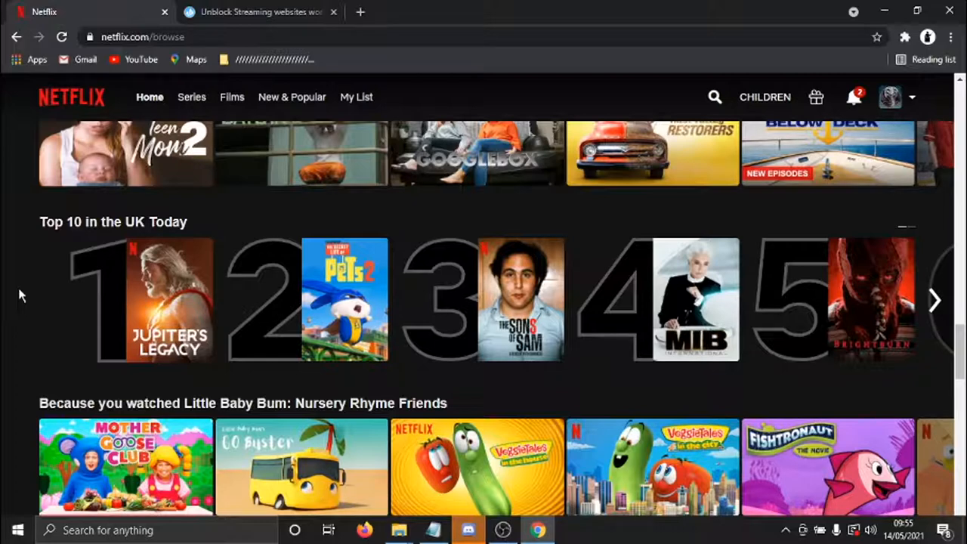
{"action": "mouse_move", "coordinate": [278, 401]}
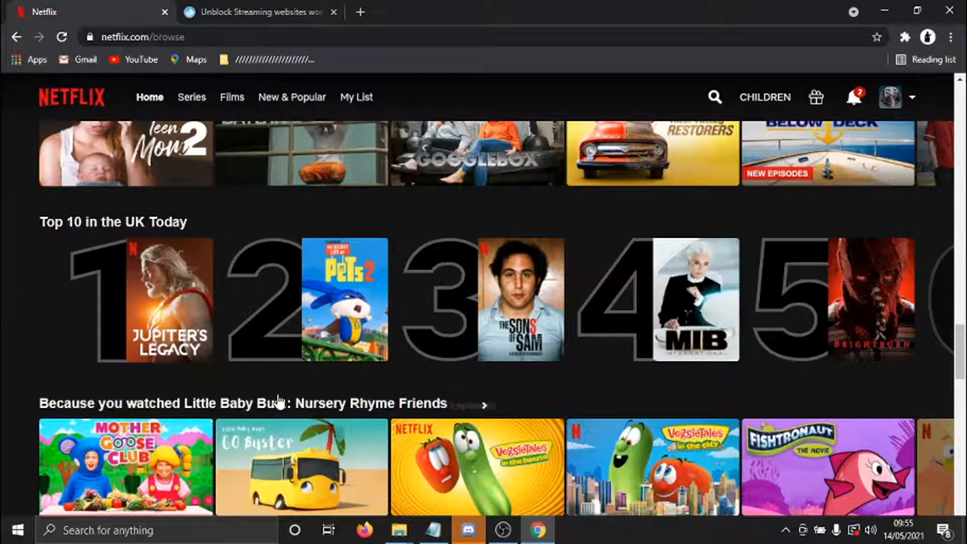
{"action": "mouse_move", "coordinate": [344, 299]}
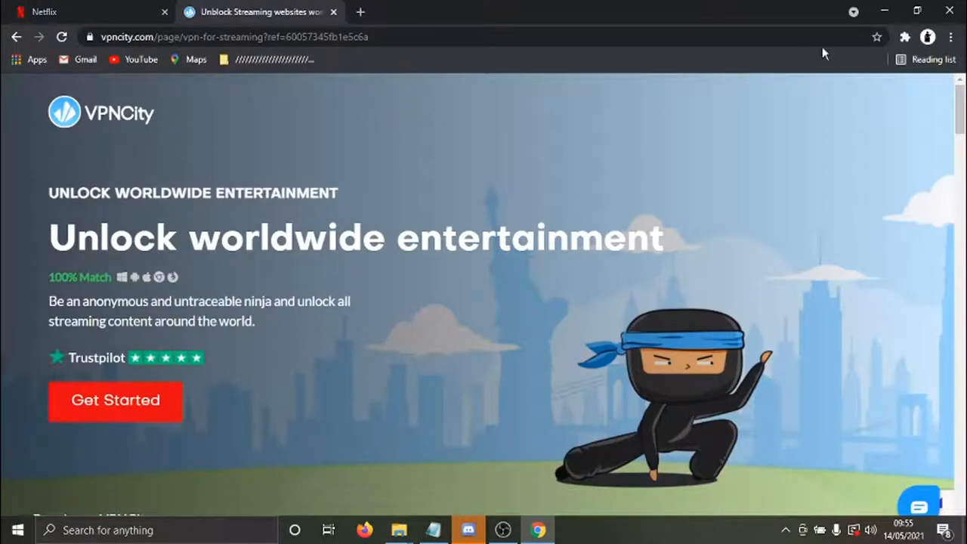
{"action": "mouse_move", "coordinate": [154, 380]}
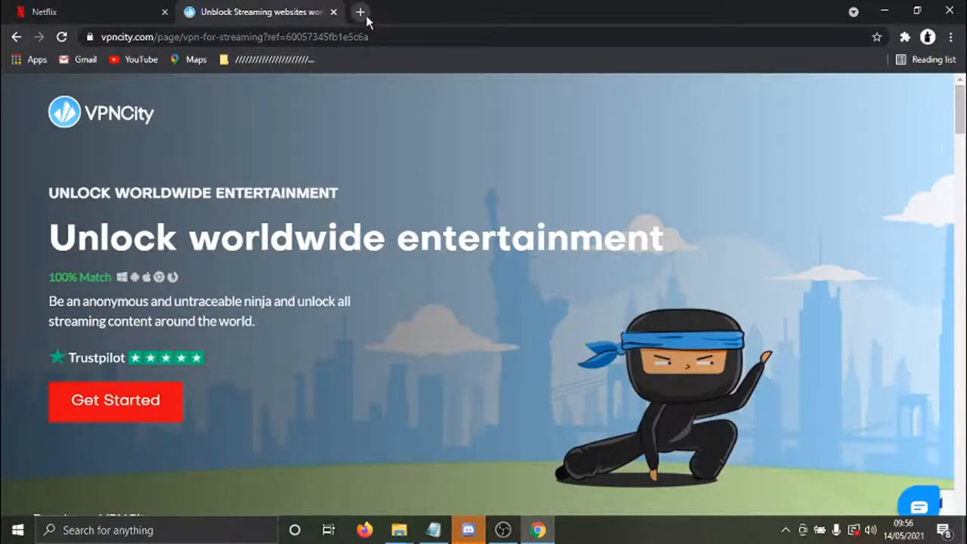
In a new tab, open the VPNCity My Account dashboard and scroll to the app downloads.
{"action": "left_click", "coordinate": [360, 12]}
{"action": "type", "text": "vpncity.com"}
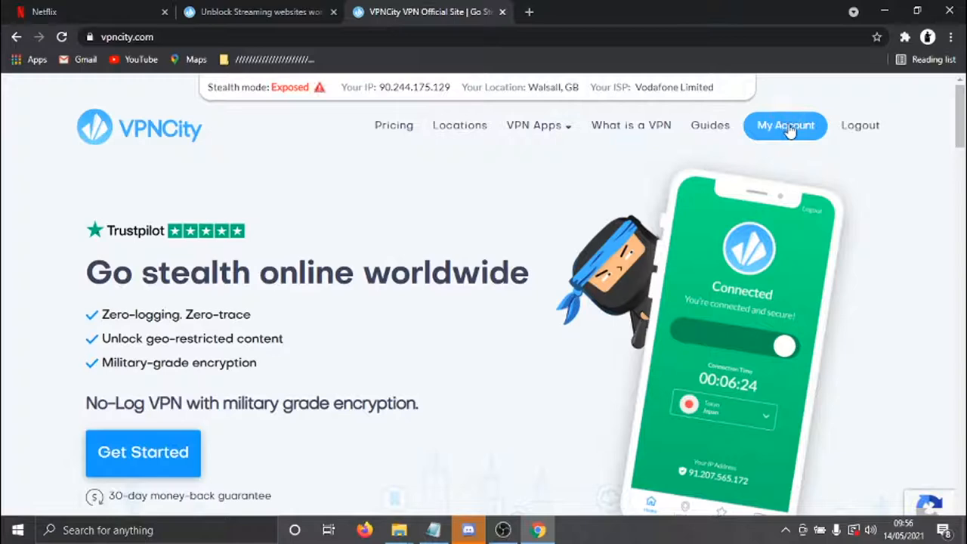
{"action": "left_click", "coordinate": [785, 125]}
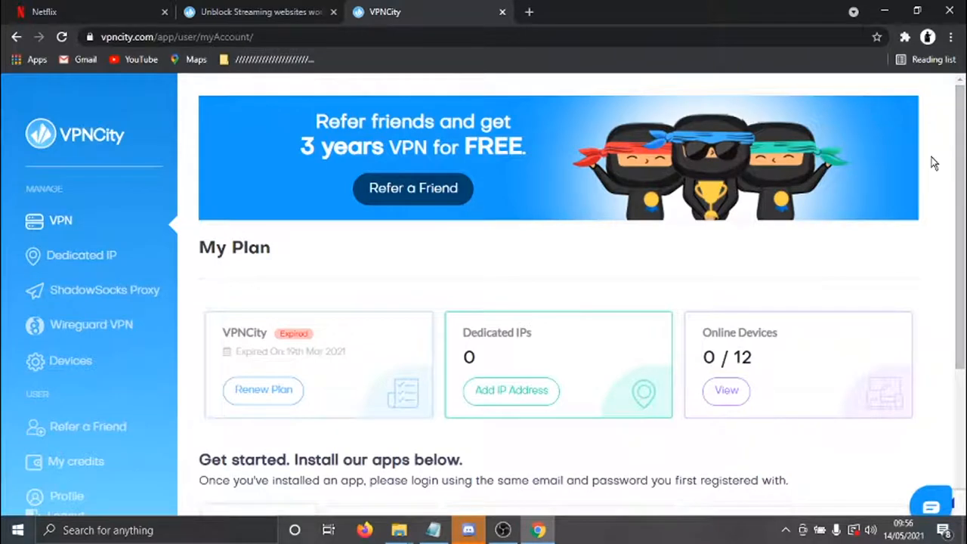
{"action": "scroll", "scroll_direction": "down", "scroll_amount": 3}
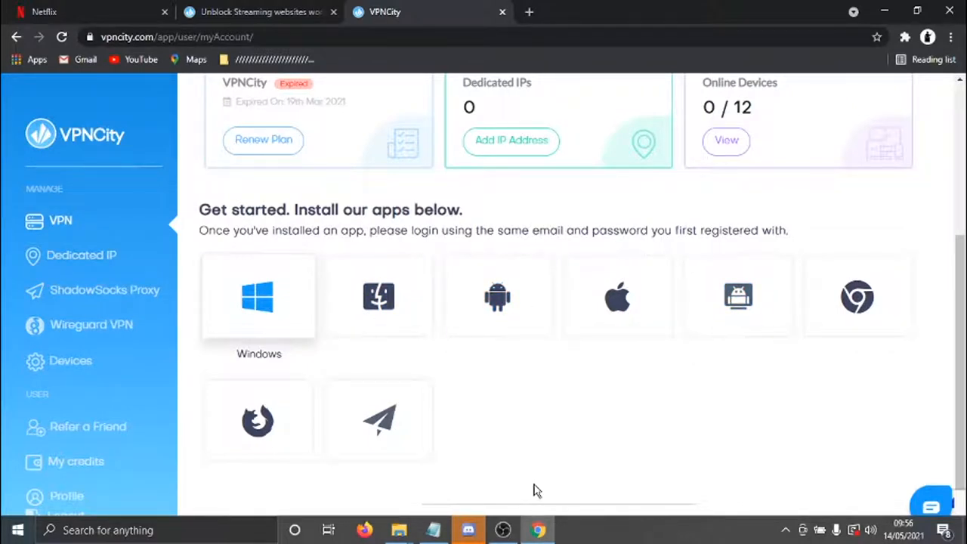
{"action": "mouse_move", "coordinate": [379, 296]}
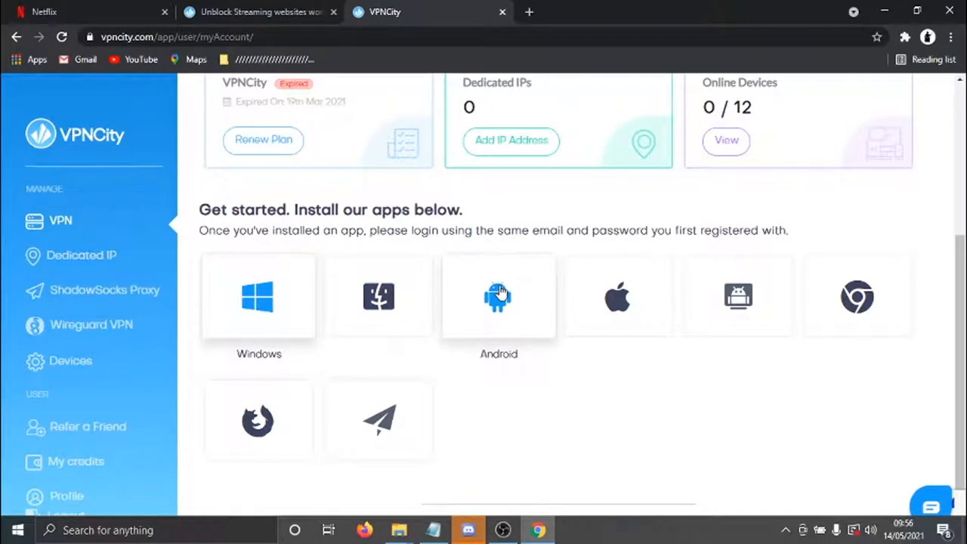
{"action": "mouse_move", "coordinate": [510, 286]}
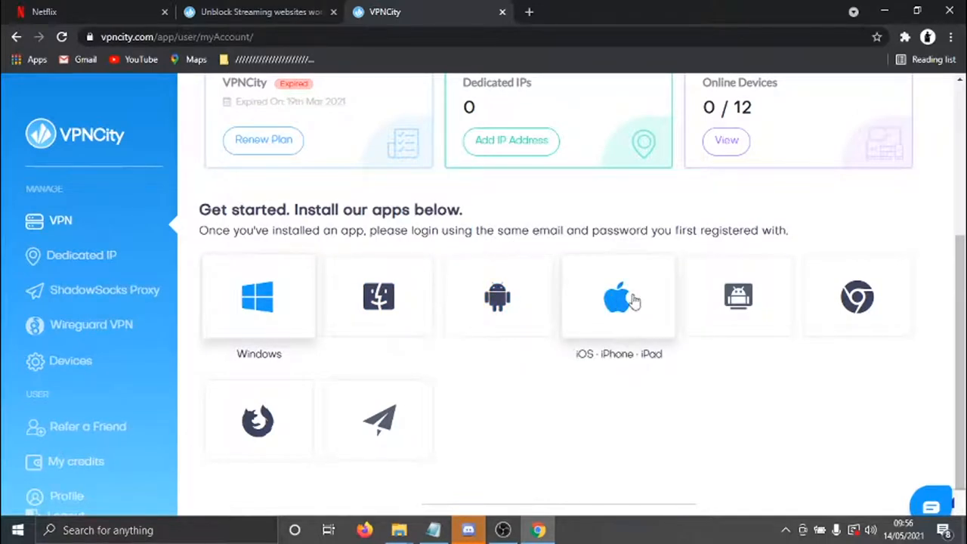
{"action": "mouse_move", "coordinate": [672, 386]}
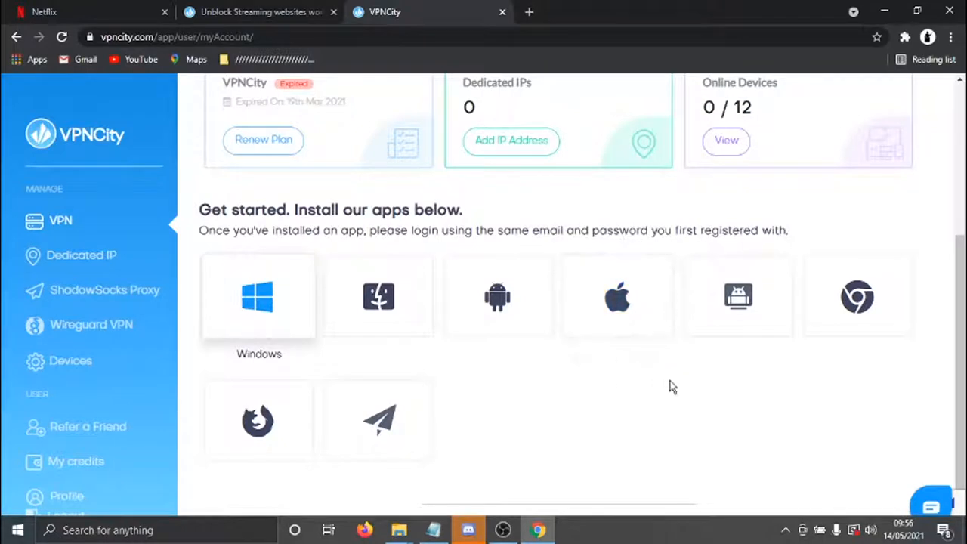
{"action": "mouse_move", "coordinate": [857, 296]}
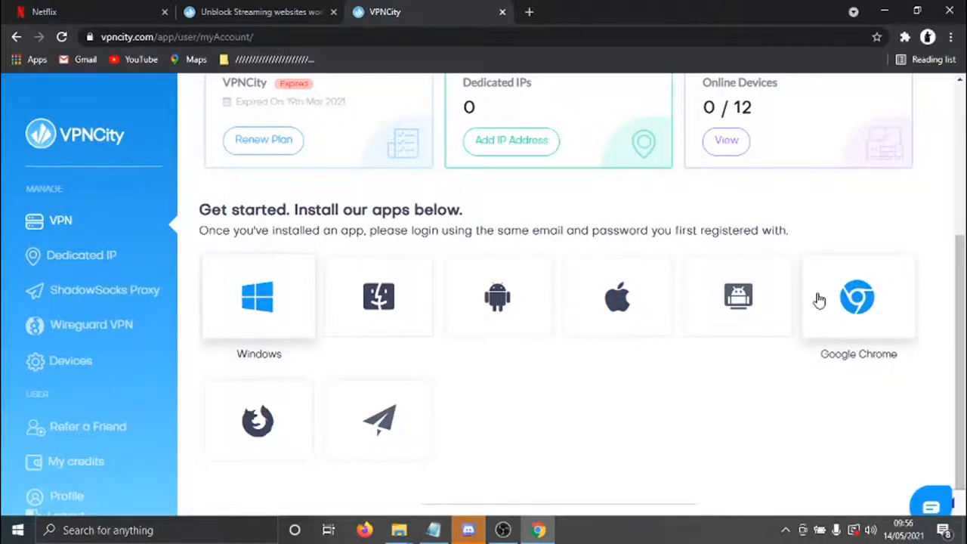
{"action": "mouse_move", "coordinate": [529, 396]}
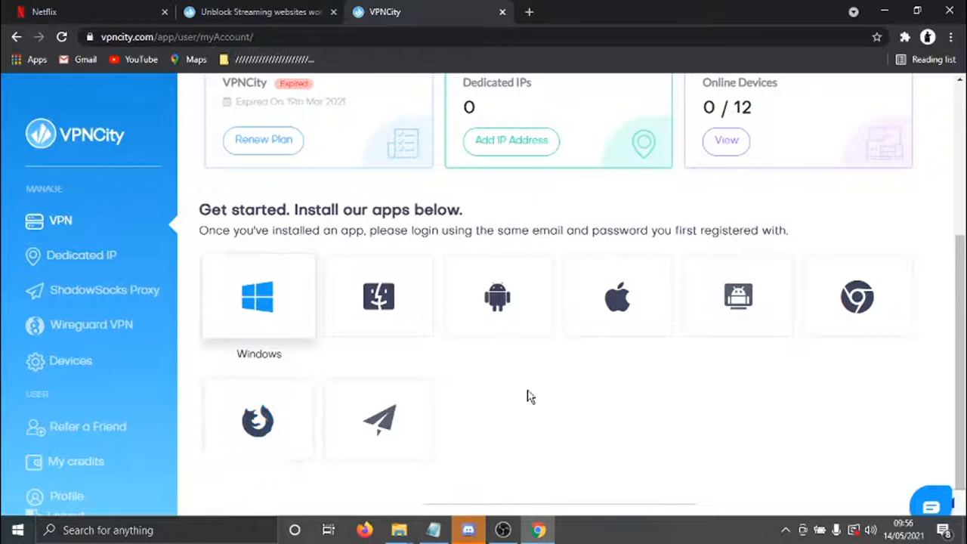
{"action": "mouse_move", "coordinate": [461, 376]}
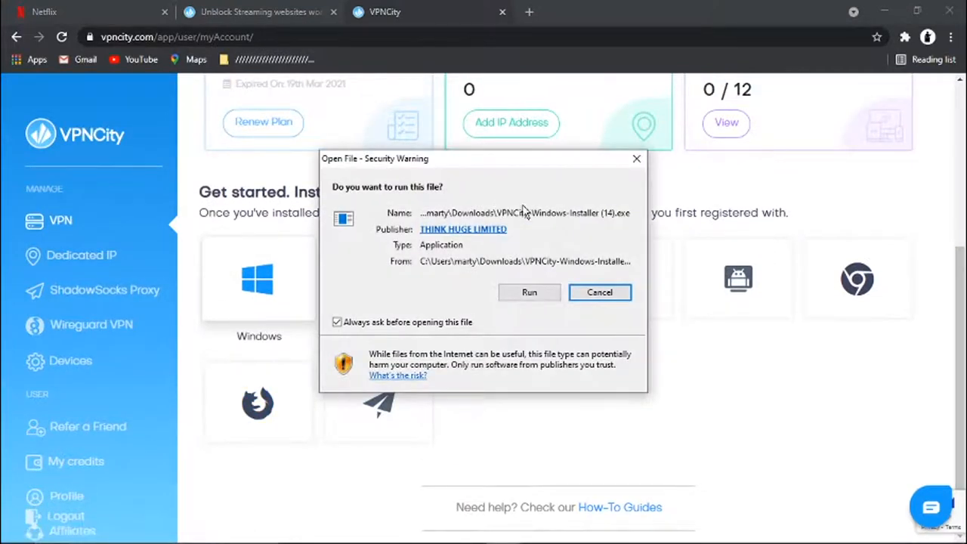
Run the VPNCity 1.4.7 installer, install it, and finish with Launch VPNCity ticked.
{"action": "left_click", "coordinate": [599, 293]}
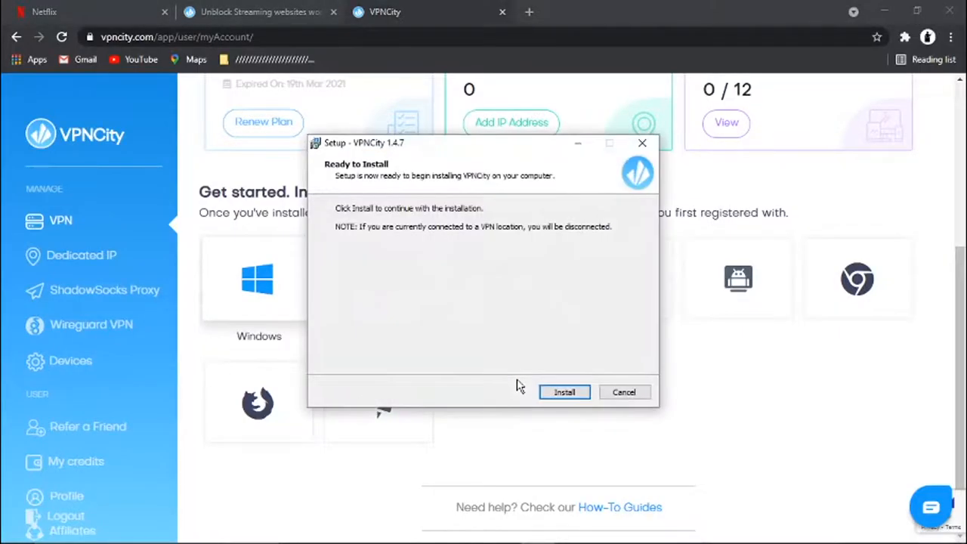
{"action": "left_click", "coordinate": [564, 392]}
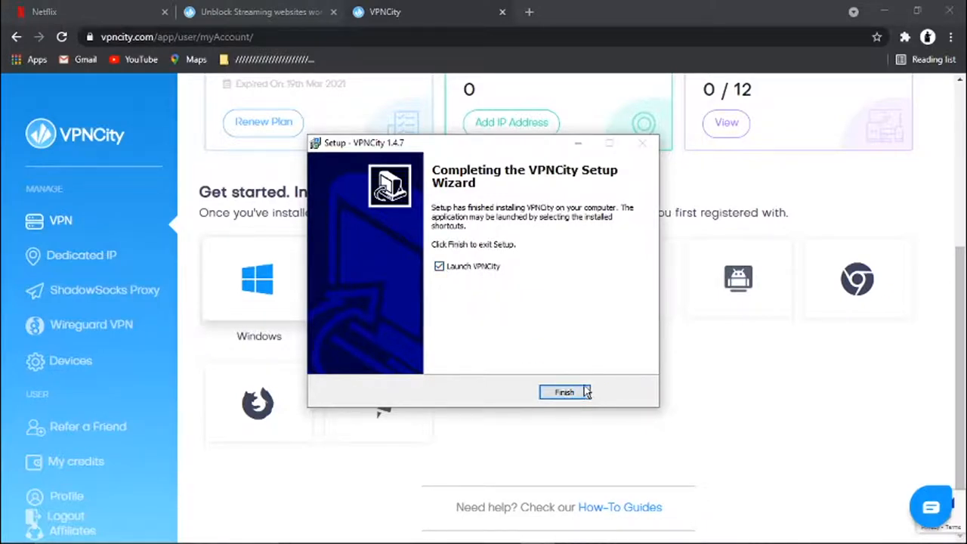
{"action": "left_click", "coordinate": [563, 391]}
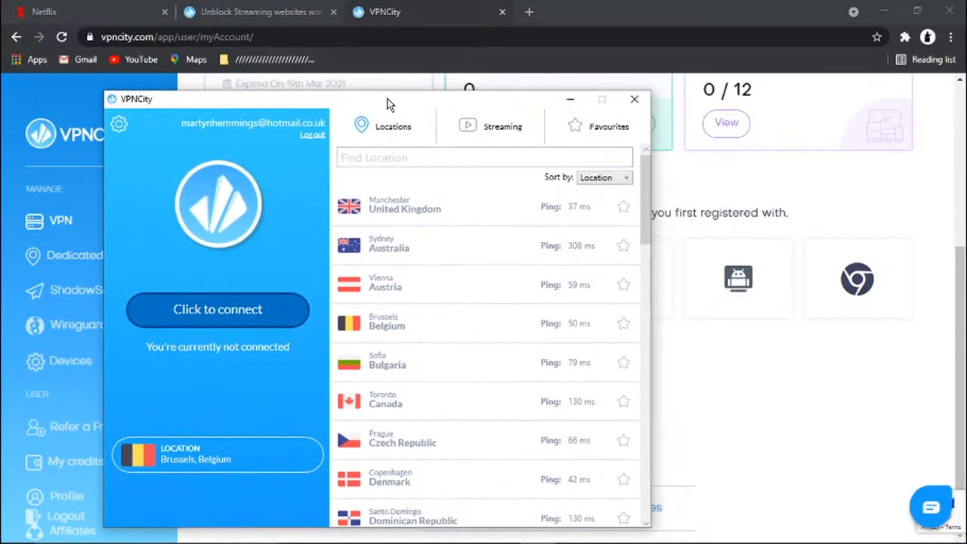
{"action": "mouse_move", "coordinate": [329, 198]}
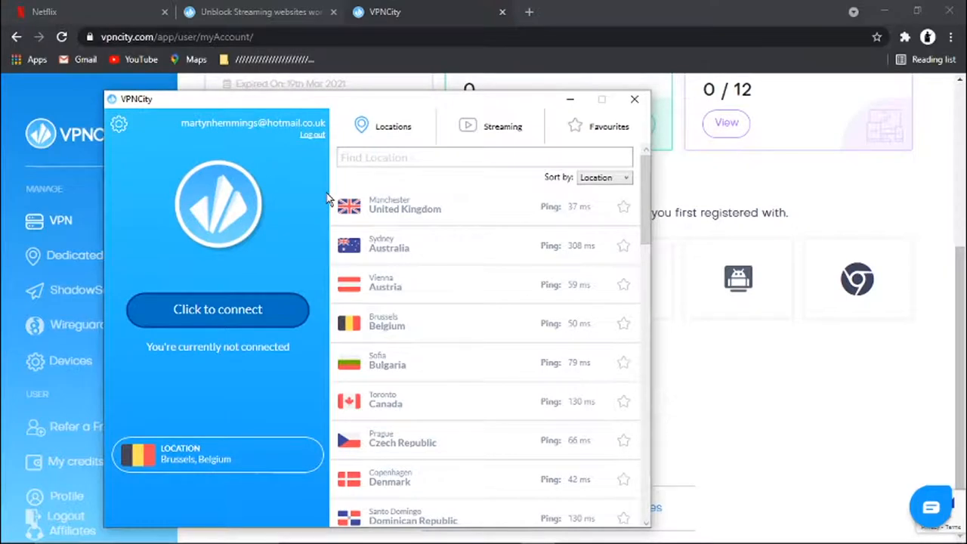
{"action": "mouse_move", "coordinate": [302, 293]}
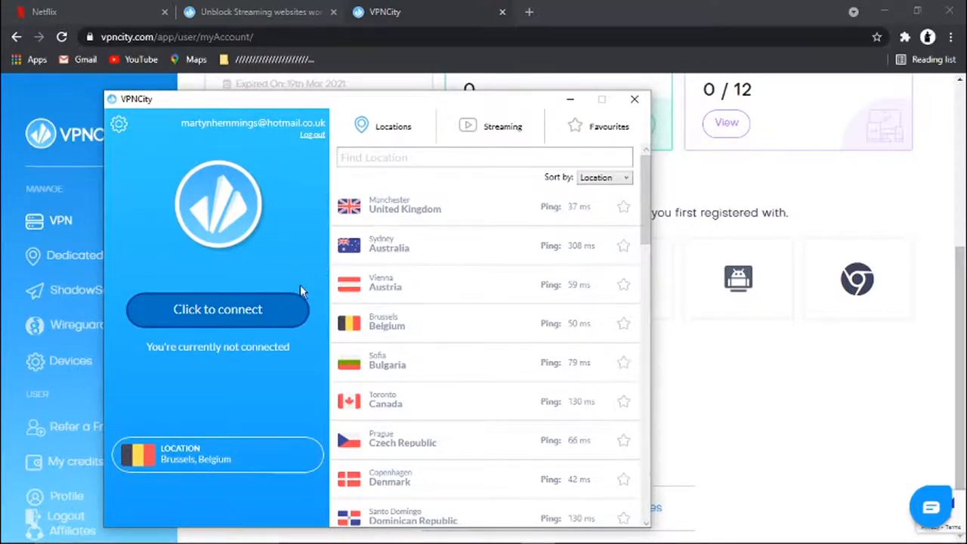
{"action": "mouse_move", "coordinate": [342, 375]}
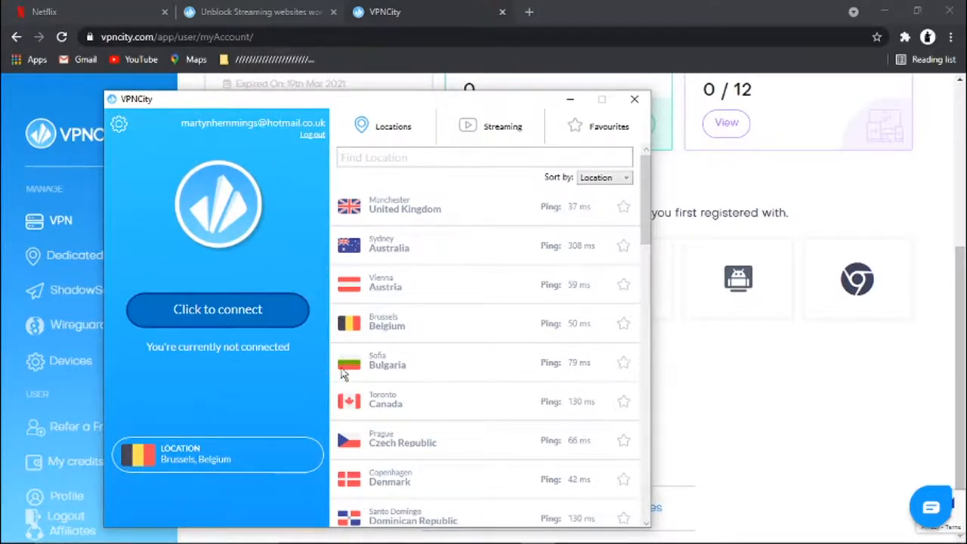
{"action": "mouse_move", "coordinate": [400, 294]}
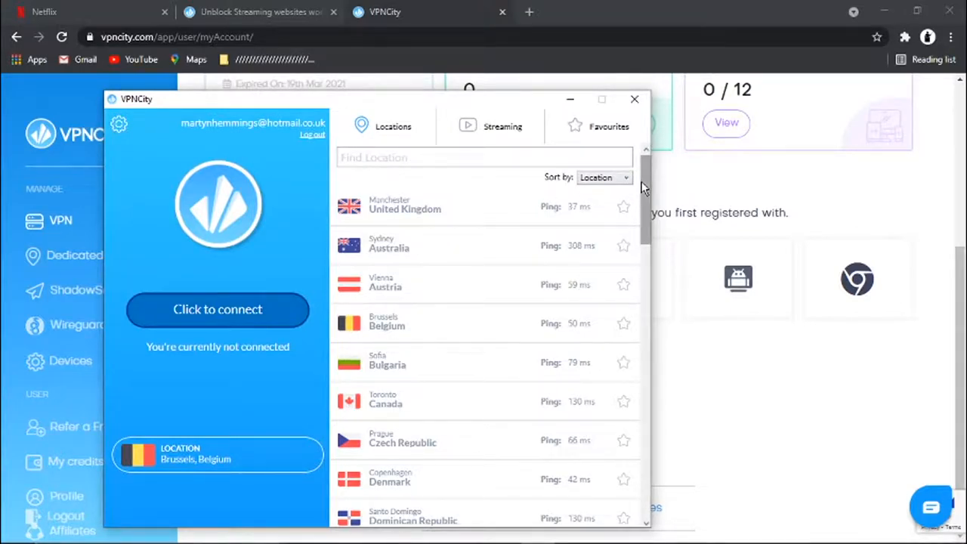
Scroll the Locations server list and focus the Find Location search box.
{"action": "scroll", "scroll_direction": "down", "scroll_amount": 3}
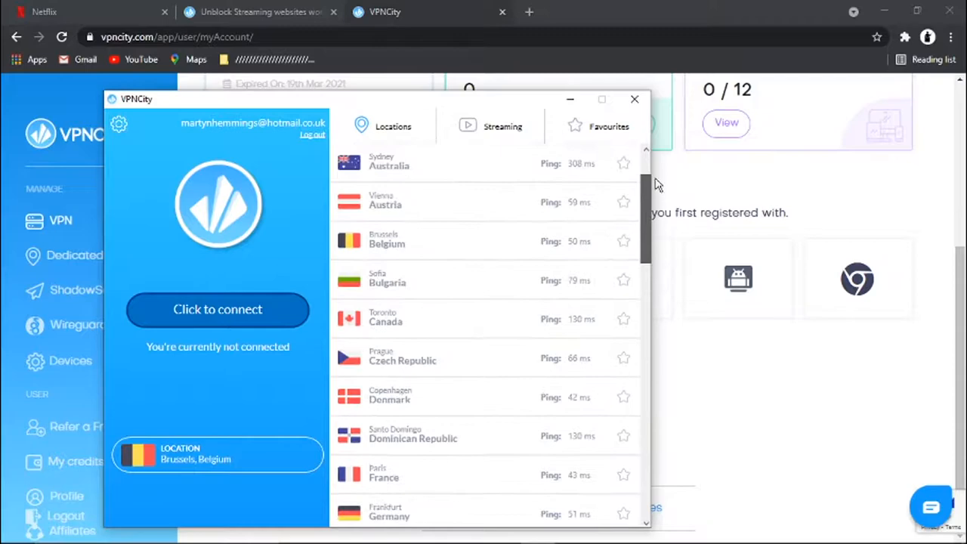
{"action": "left_click", "coordinate": [393, 126]}
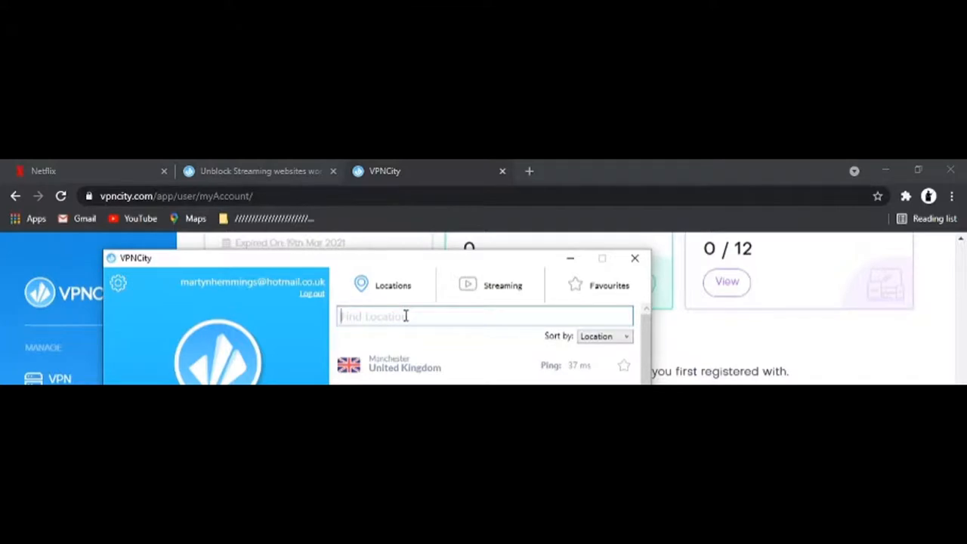
Filter locations with 'united states' and select a US server.
{"action": "type", "text": "unites"}
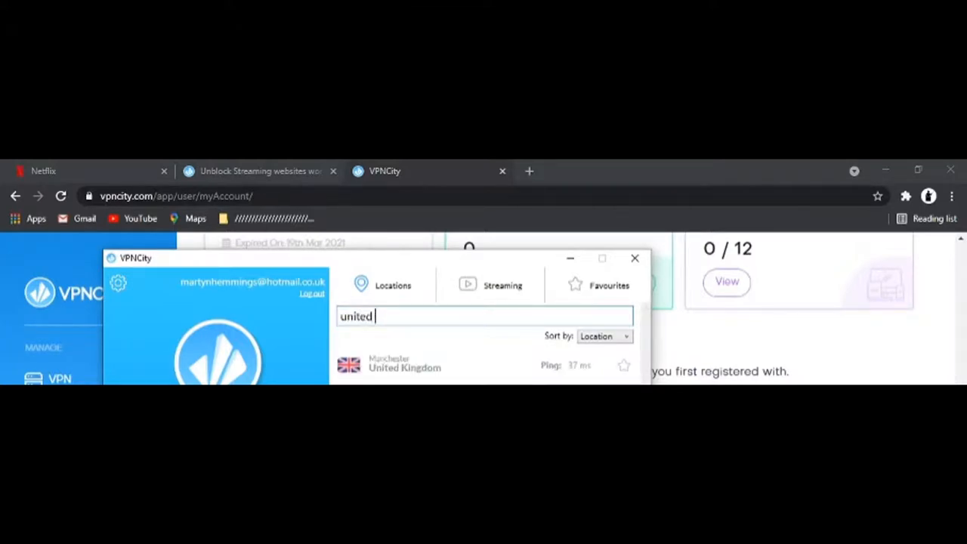
{"action": "type", "text": "states"}
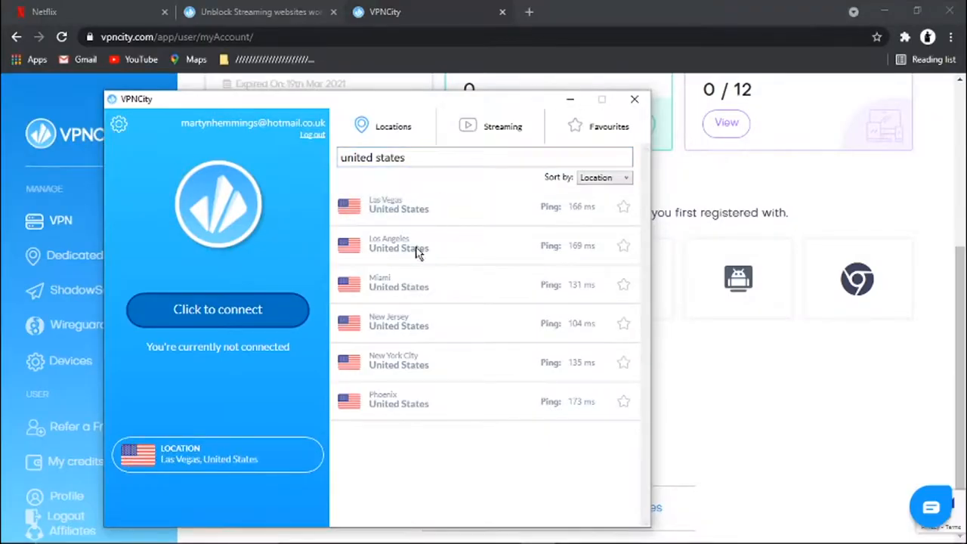
{"action": "left_click", "coordinate": [398, 322]}
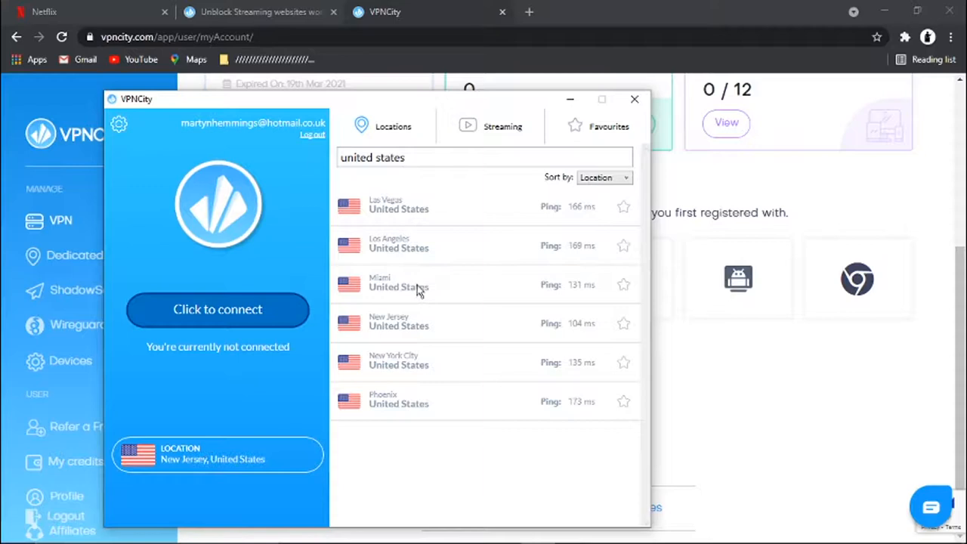
Try other US servers, then connect the VPN to New York City.
{"action": "left_click", "coordinate": [398, 244]}
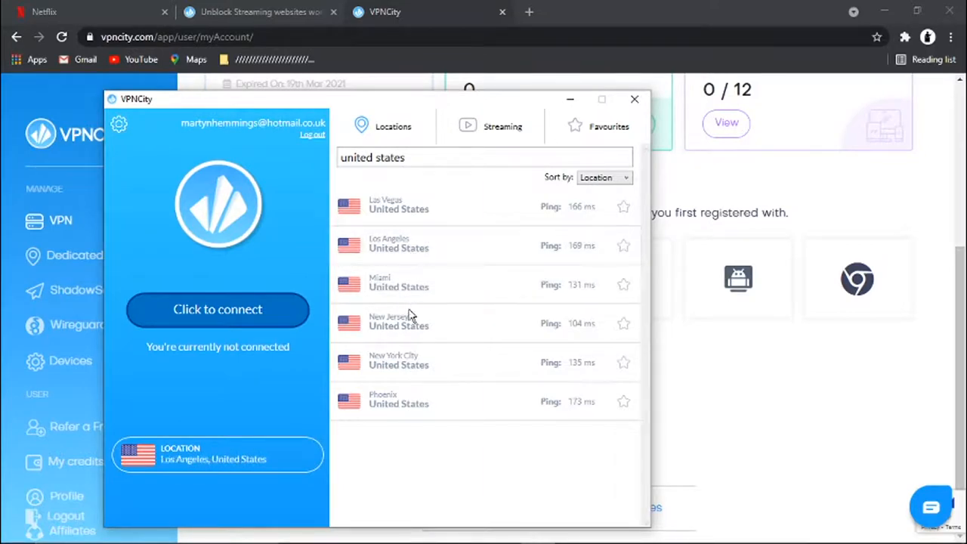
{"action": "left_click", "coordinate": [398, 362]}
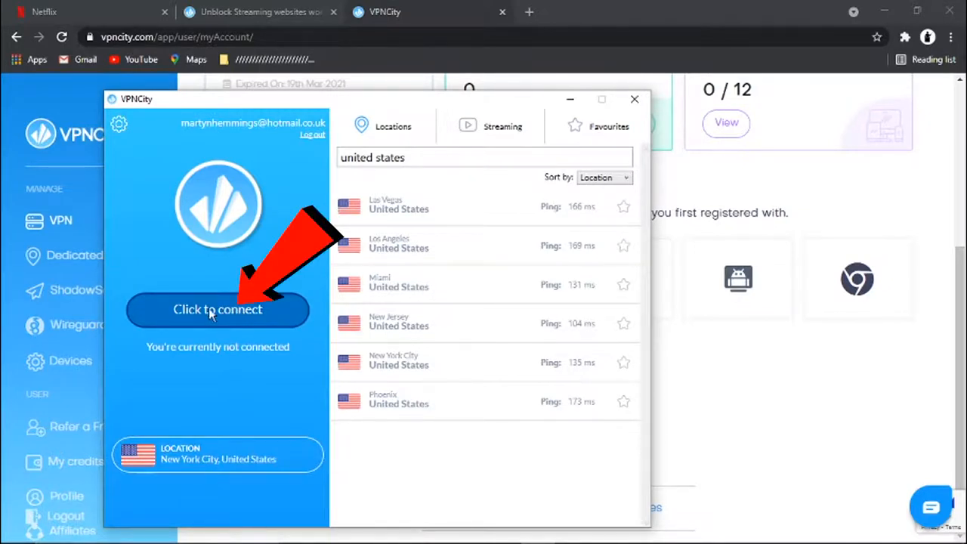
{"action": "left_click", "coordinate": [217, 310]}
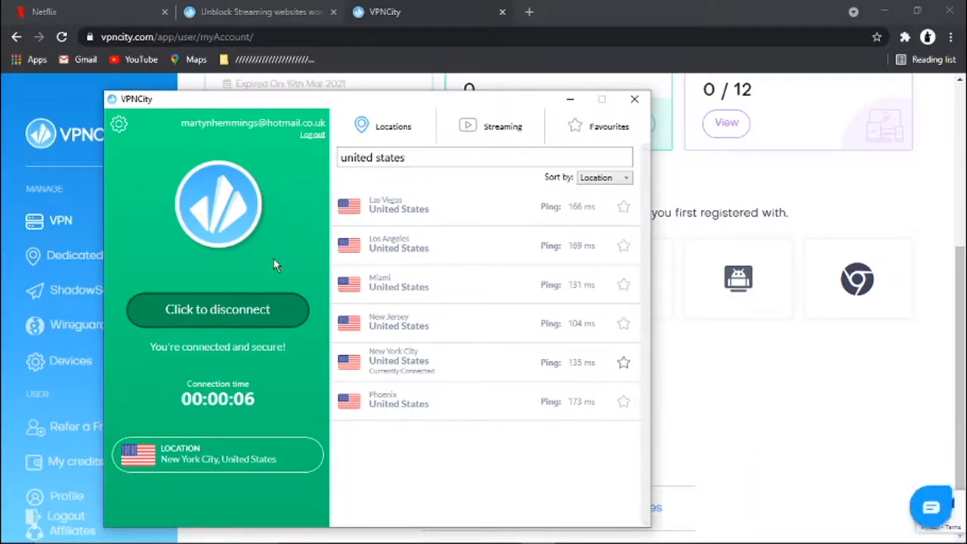
{"action": "mouse_move", "coordinate": [279, 359]}
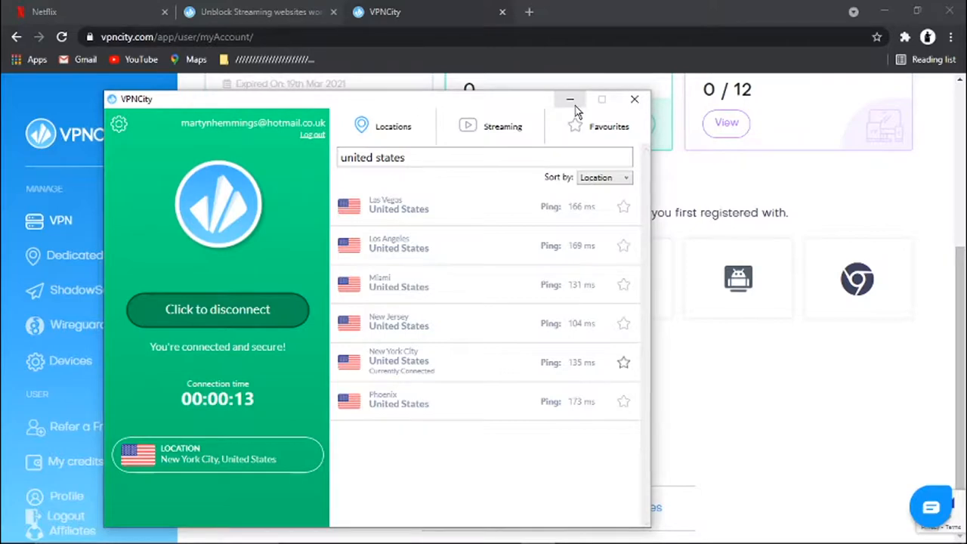
Minimise VPNCity, switch to the Netflix tab, and reload the browse page.
{"action": "left_click", "coordinate": [569, 99]}
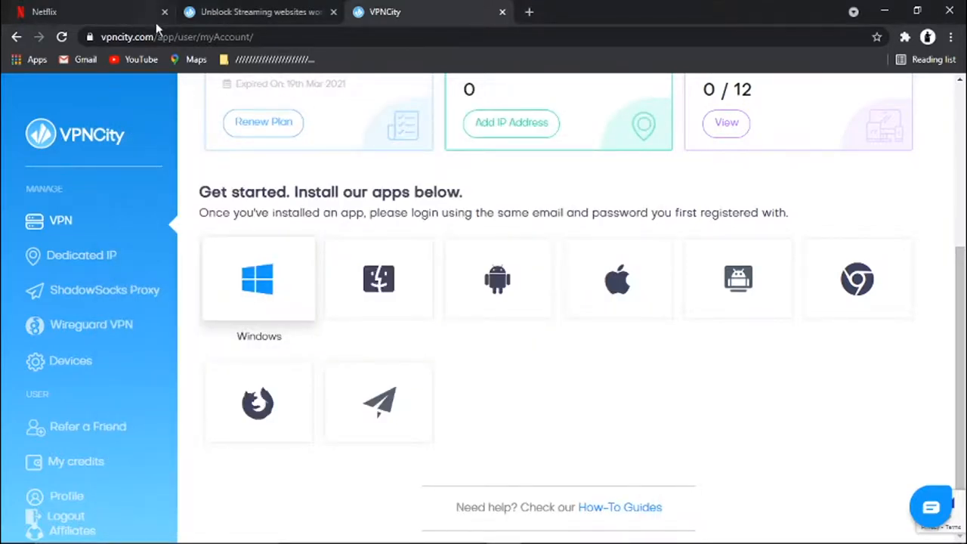
{"action": "left_click", "coordinate": [91, 11]}
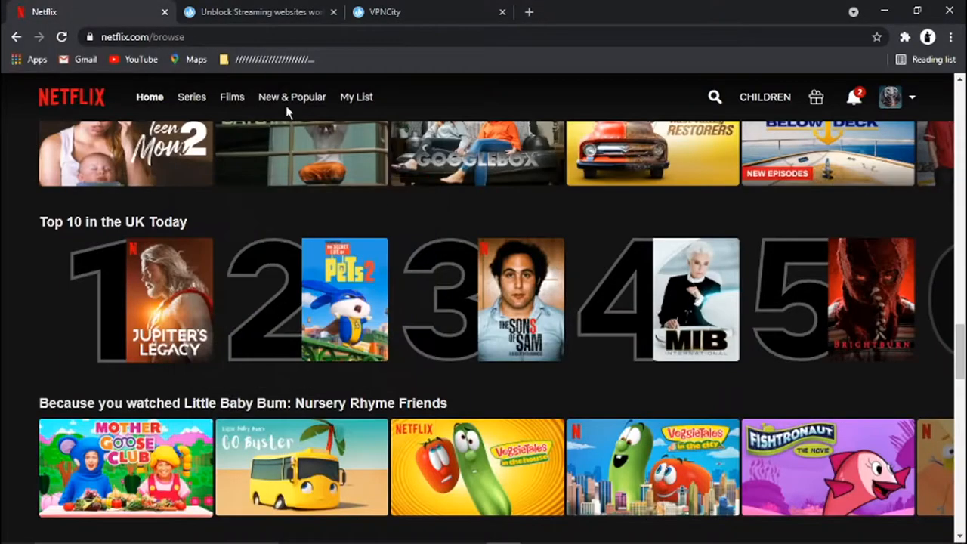
{"action": "mouse_move", "coordinate": [200, 223]}
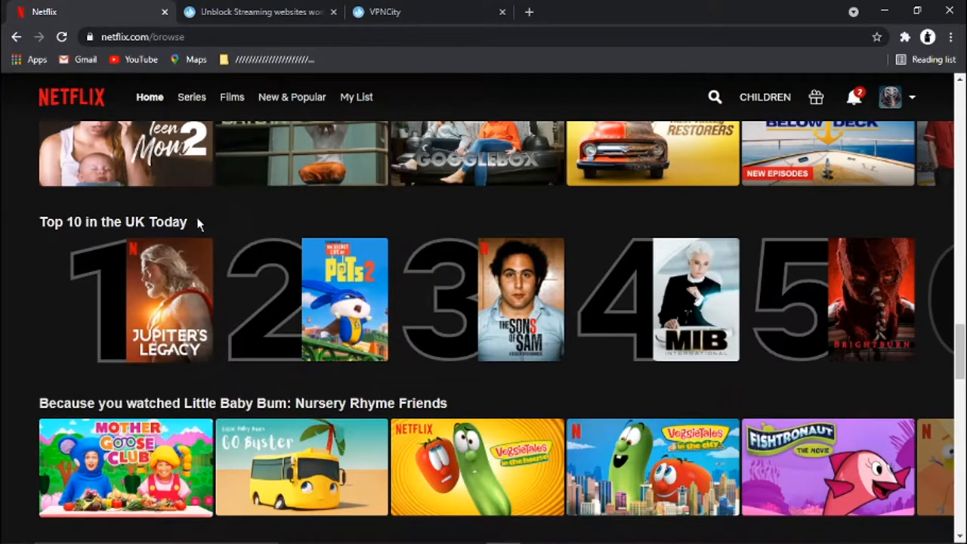
{"action": "left_click", "coordinate": [142, 36]}
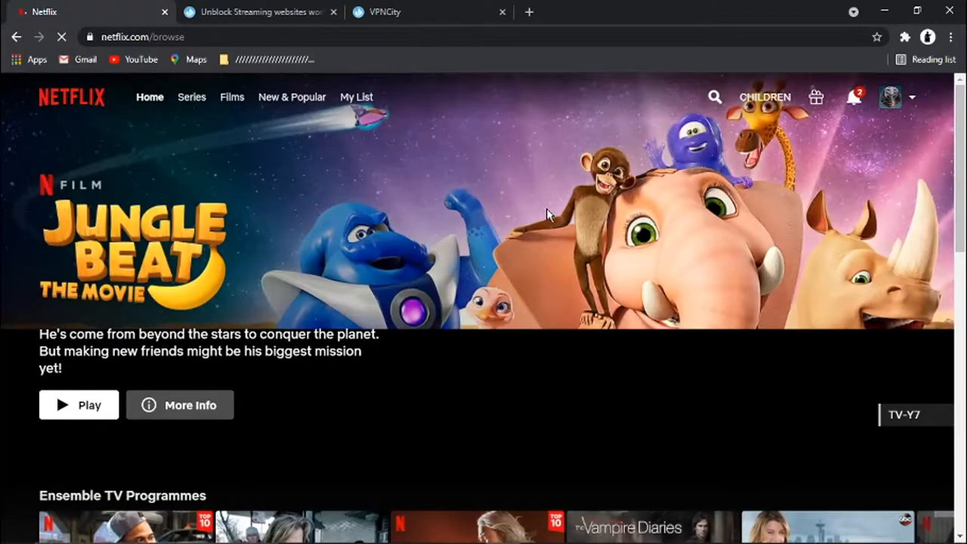
Scroll down the reloaded Netflix home page to the Top 10 in the US Today row.
{"action": "scroll", "scroll_direction": "down", "scroll_amount": 3}
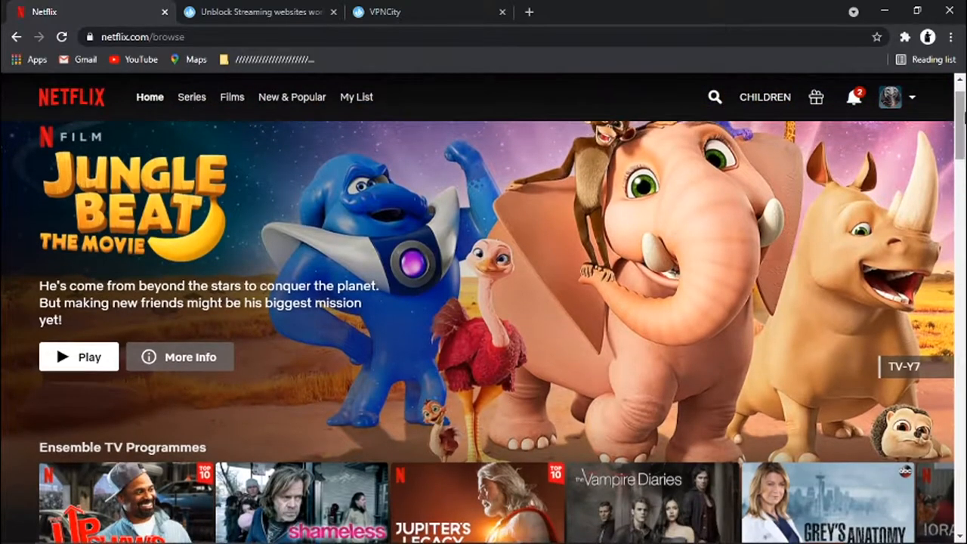
{"action": "scroll", "scroll_direction": "down", "scroll_amount": 3}
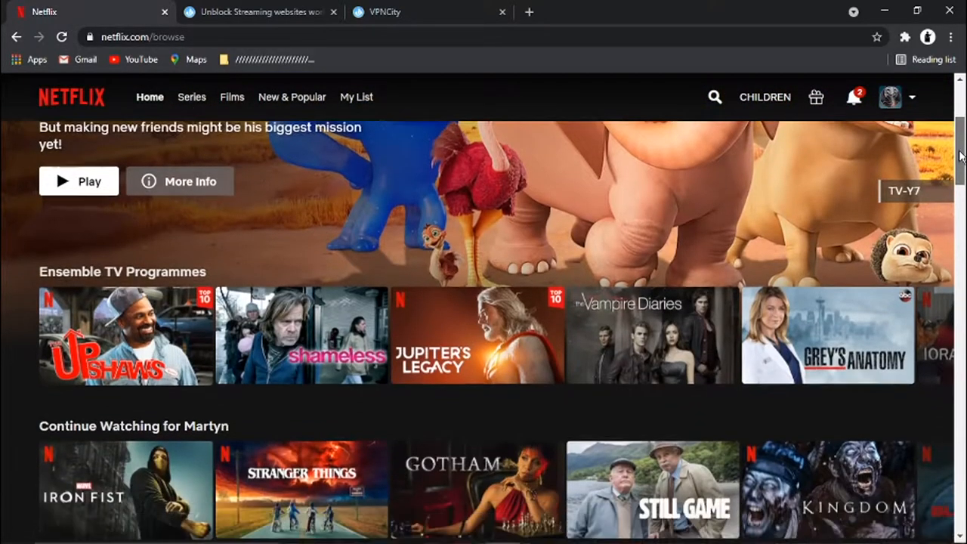
{"action": "scroll", "scroll_direction": "down", "scroll_amount": 3}
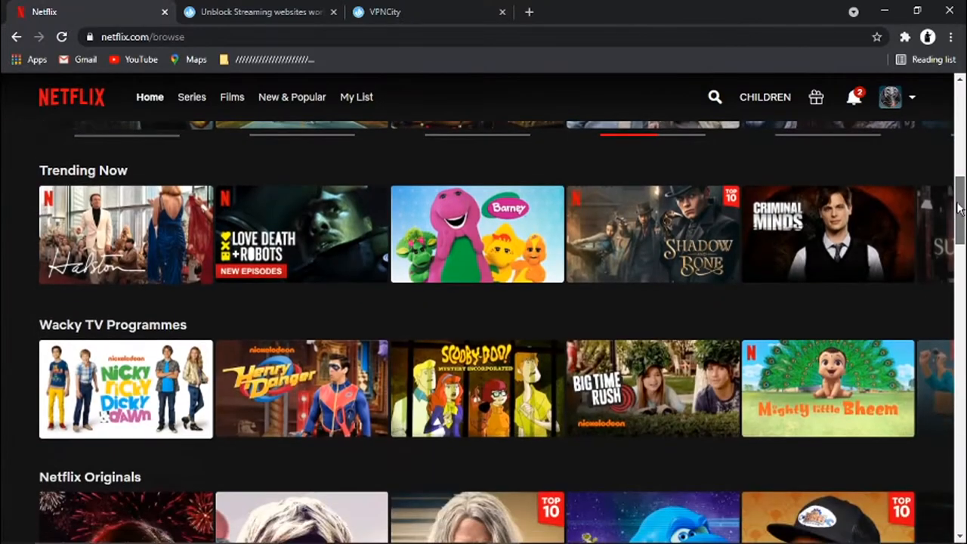
{"action": "scroll", "scroll_direction": "down", "scroll_amount": 3}
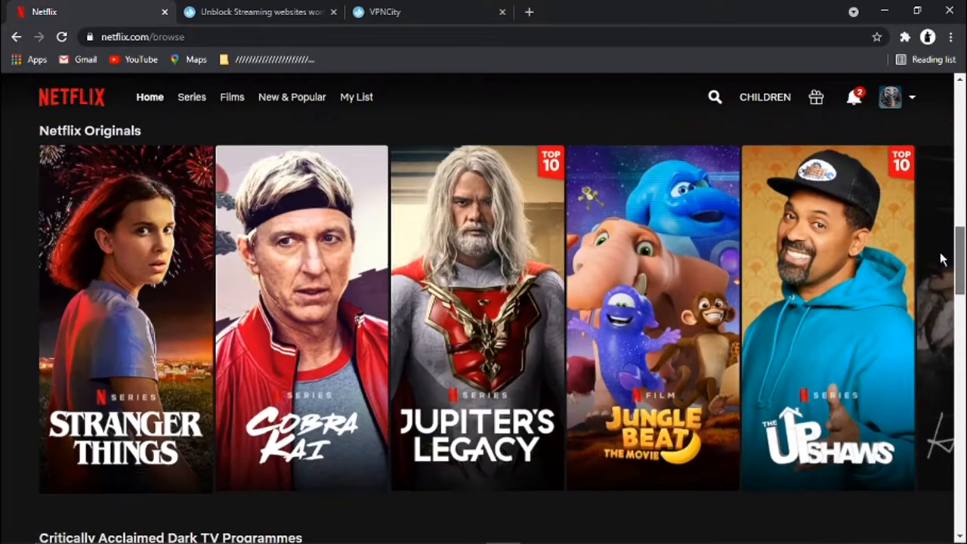
{"action": "scroll", "scroll_direction": "down", "scroll_amount": 3}
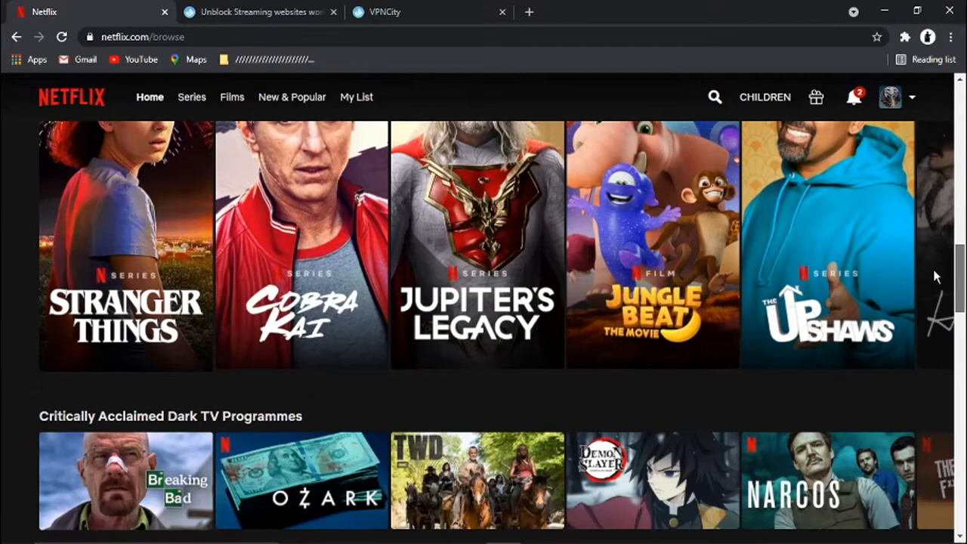
{"action": "scroll", "scroll_direction": "down", "scroll_amount": 3}
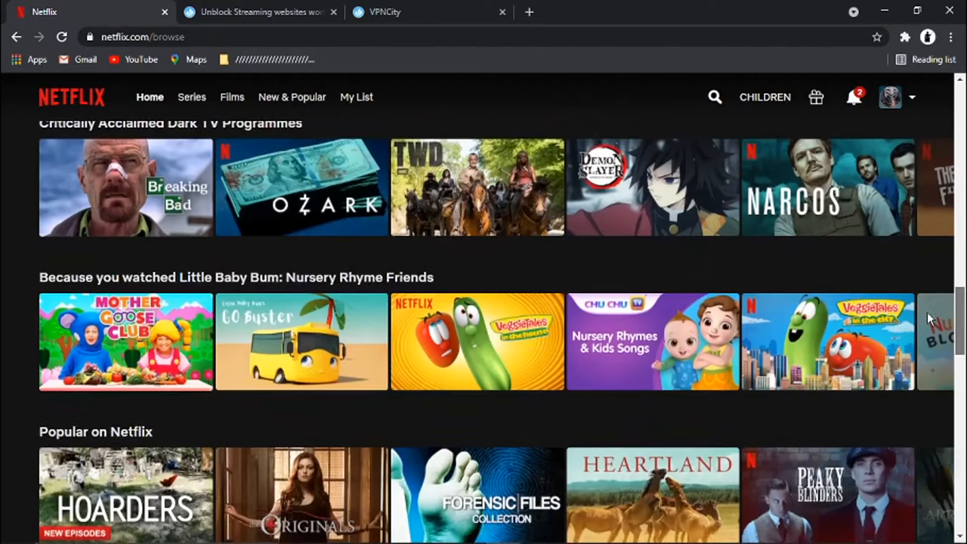
{"action": "scroll", "scroll_direction": "down", "scroll_amount": 3}
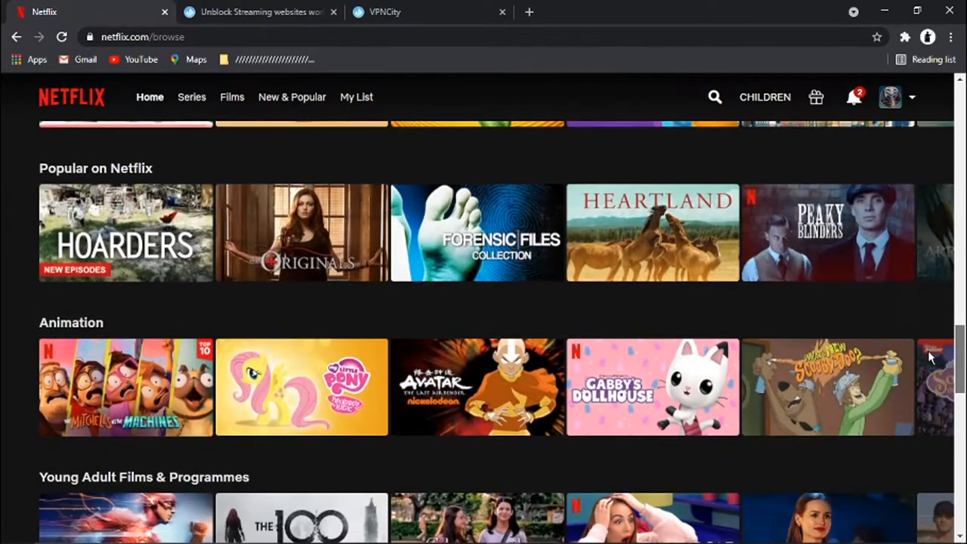
{"action": "scroll", "scroll_direction": "down", "scroll_amount": 3}
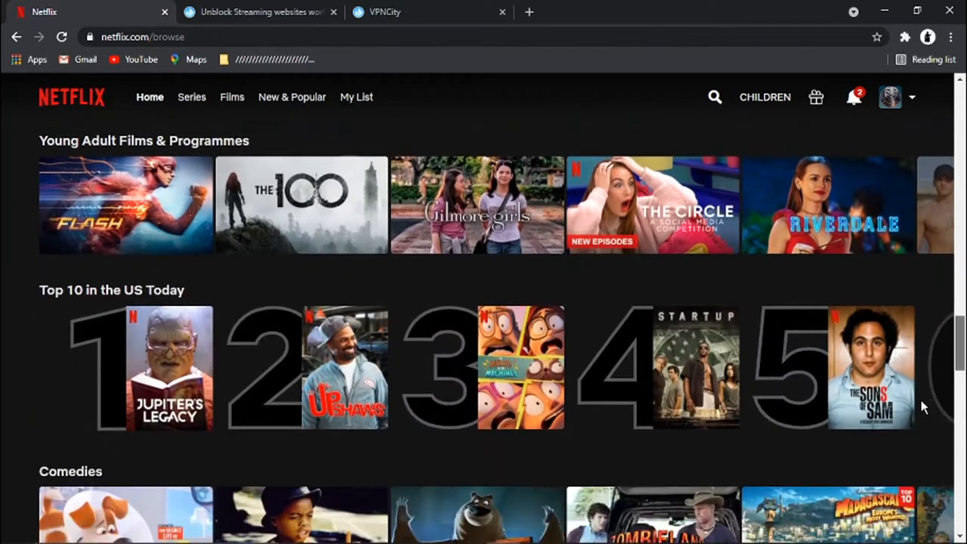
{"action": "mouse_move", "coordinate": [62, 313]}
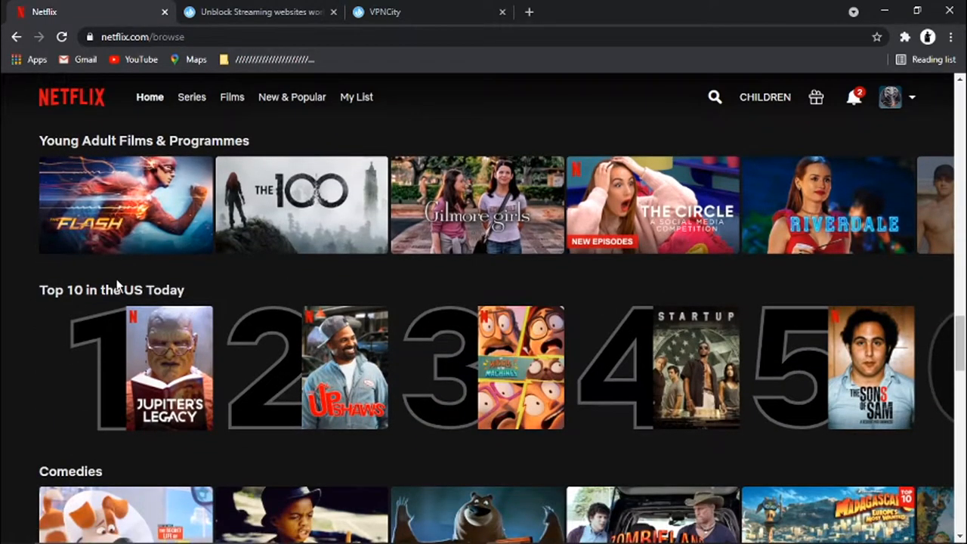
{"action": "mouse_move", "coordinate": [170, 293]}
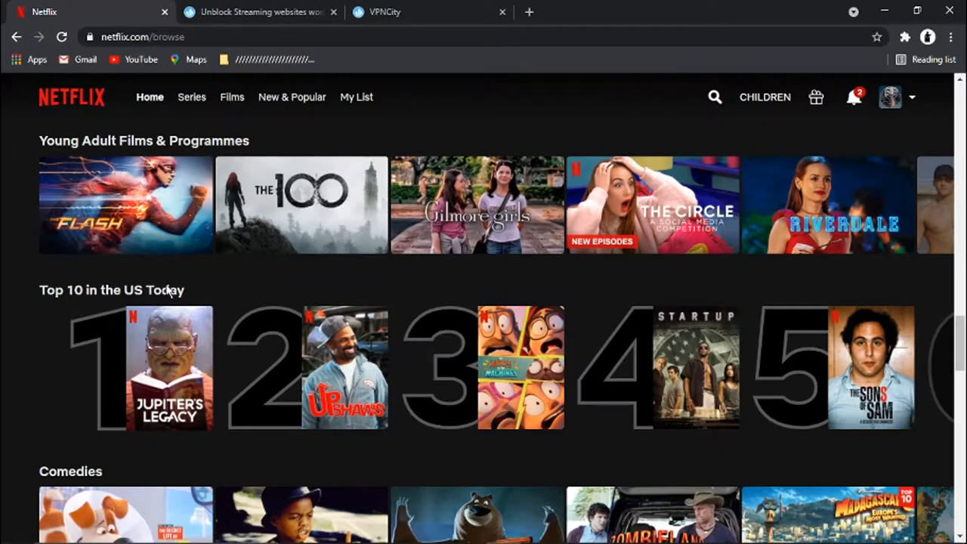